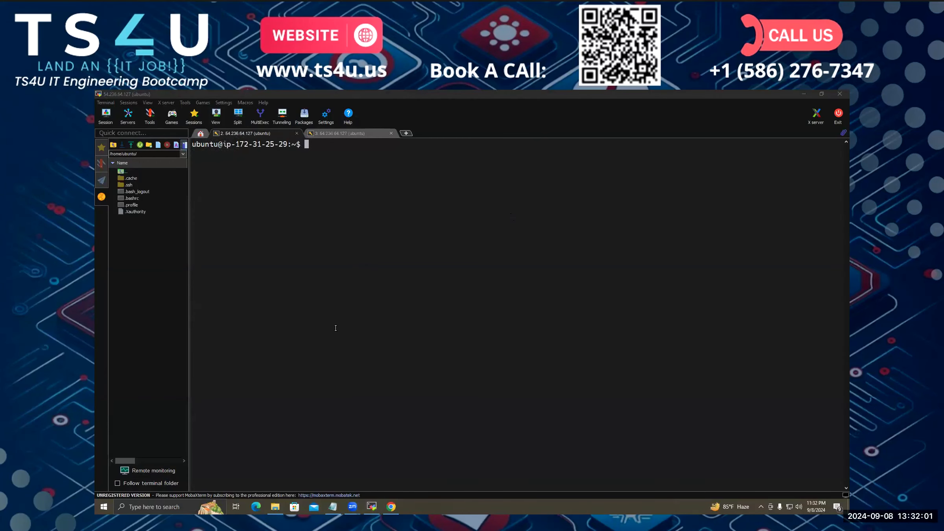
pyautogui.moveTo(408, 486)
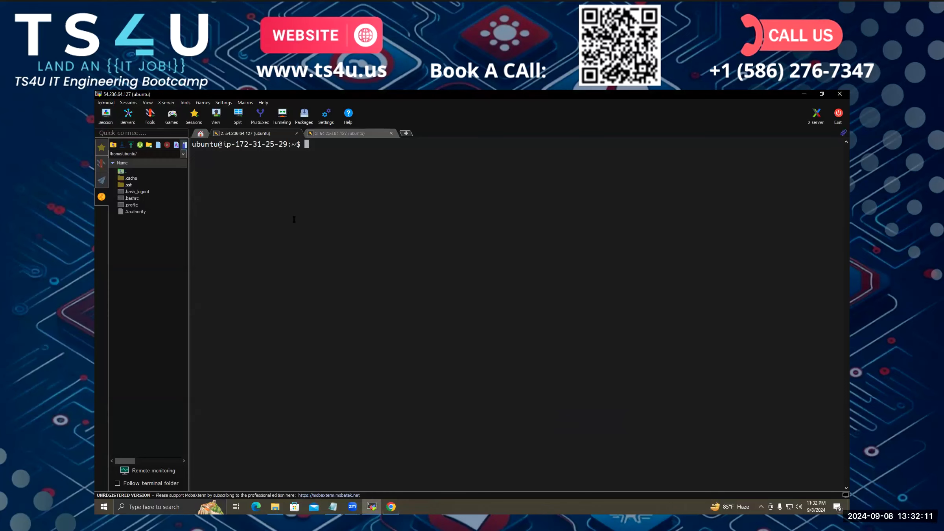
pyautogui.write('cat /')
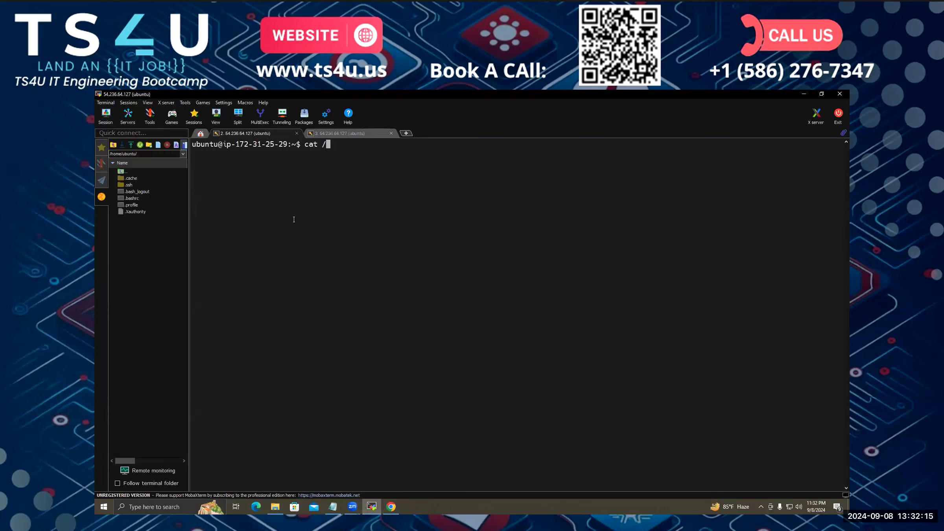
pyautogui.write('etc/')
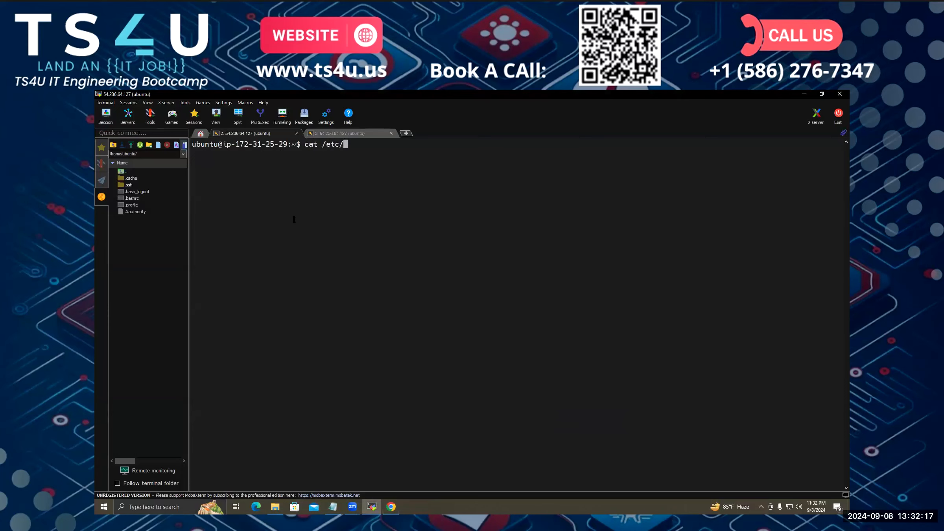
pyautogui.write('gr')
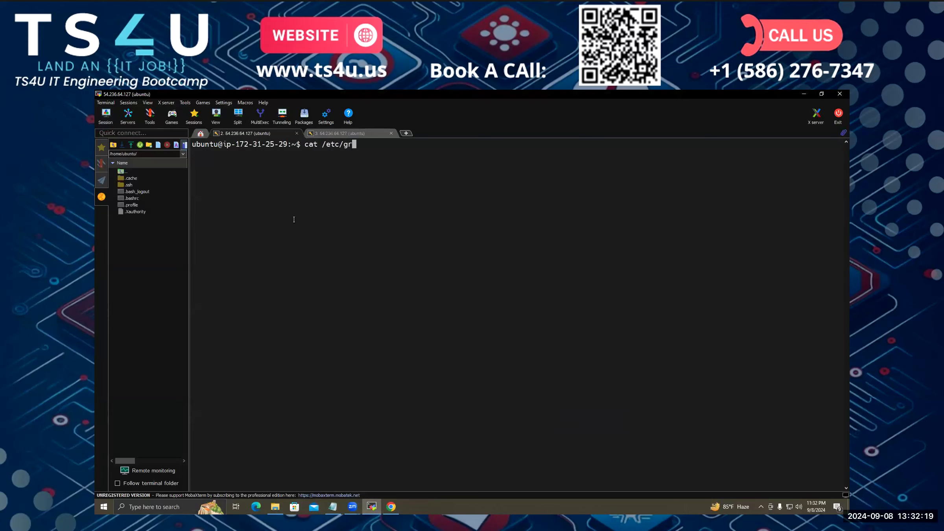
pyautogui.write('ou')
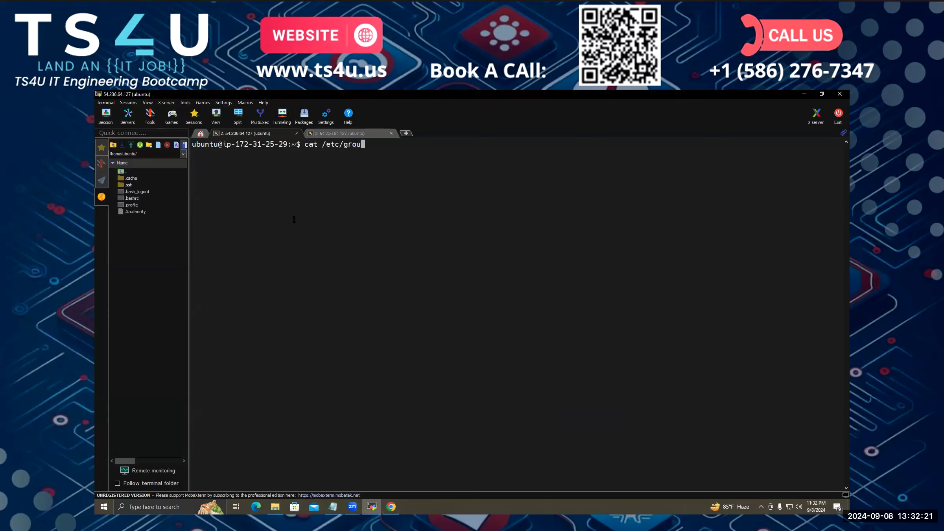
pyautogui.write('p')
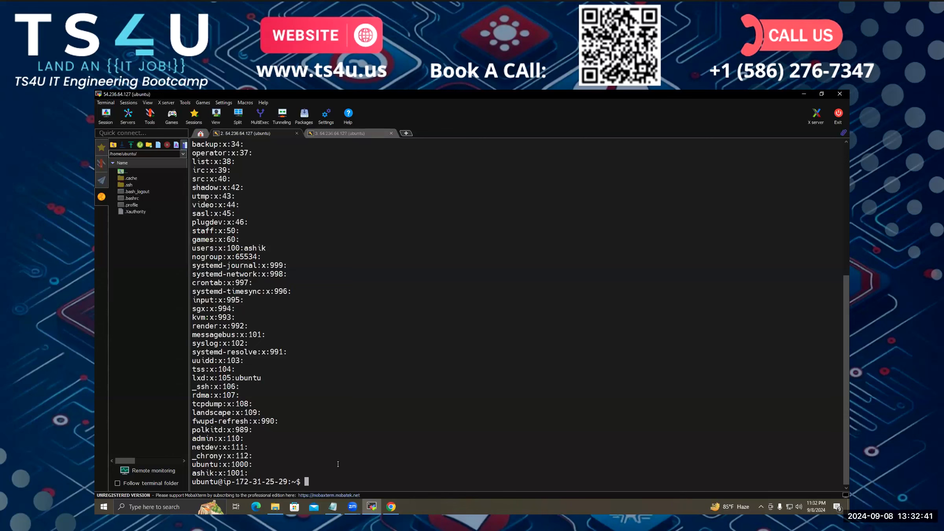
pyautogui.write('sudo group')
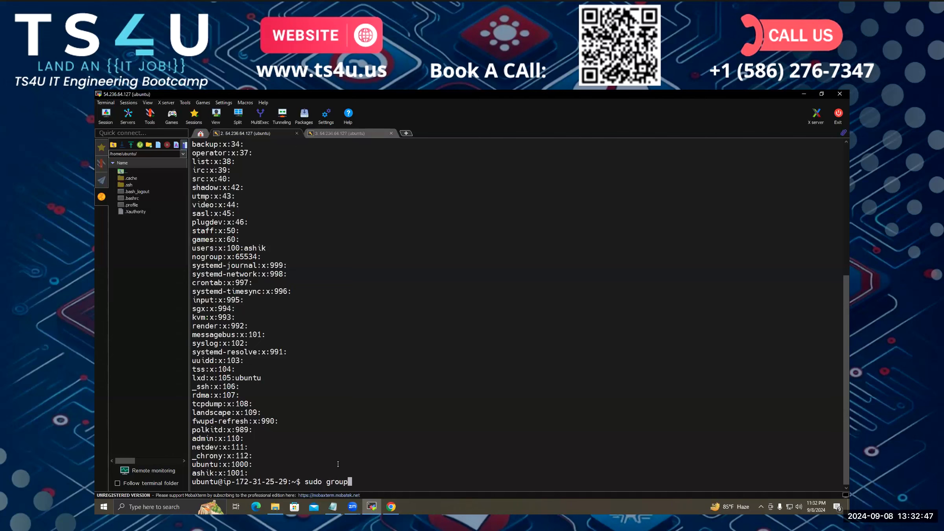
pyautogui.write('add')
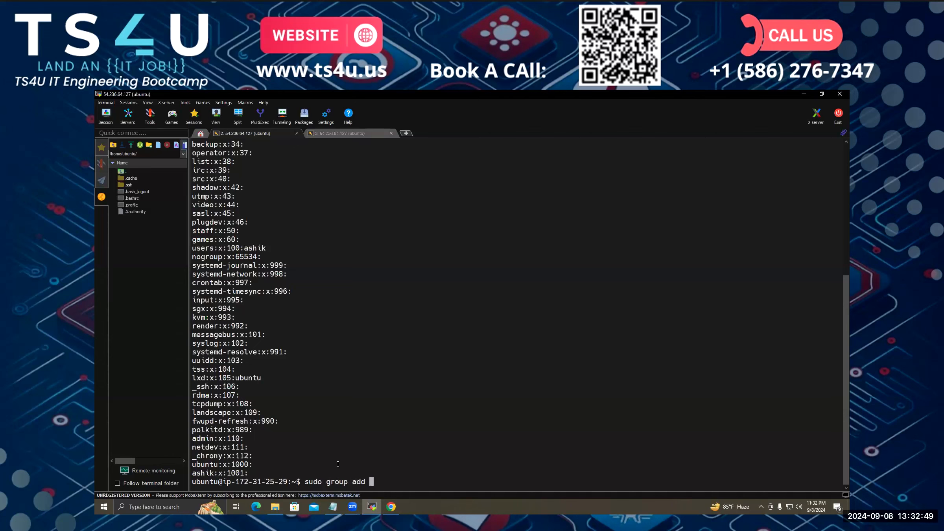
pyautogui.write('te')
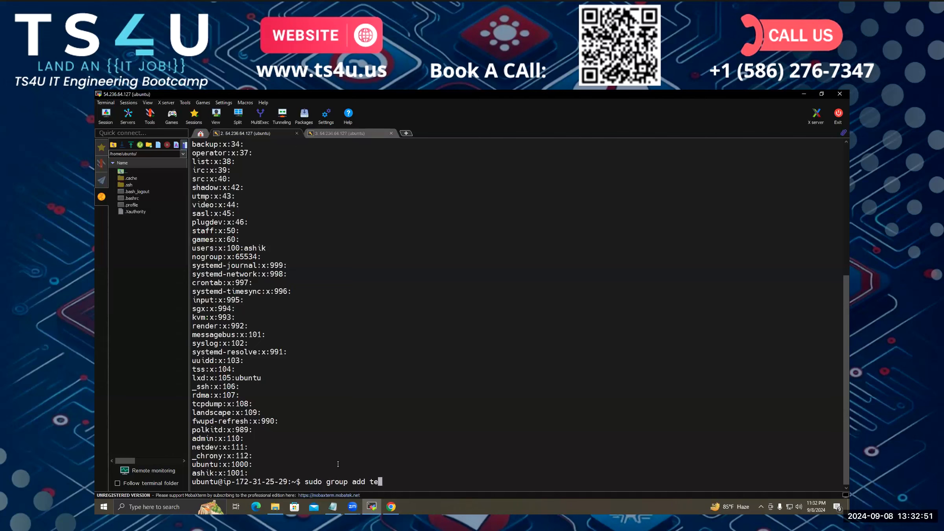
pyautogui.write('sting')
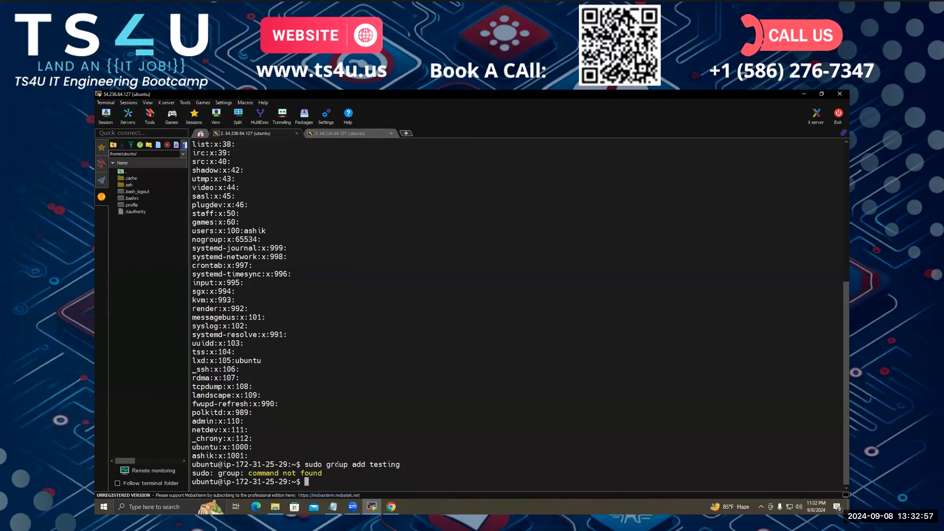
pyautogui.write('sudo group add testing')
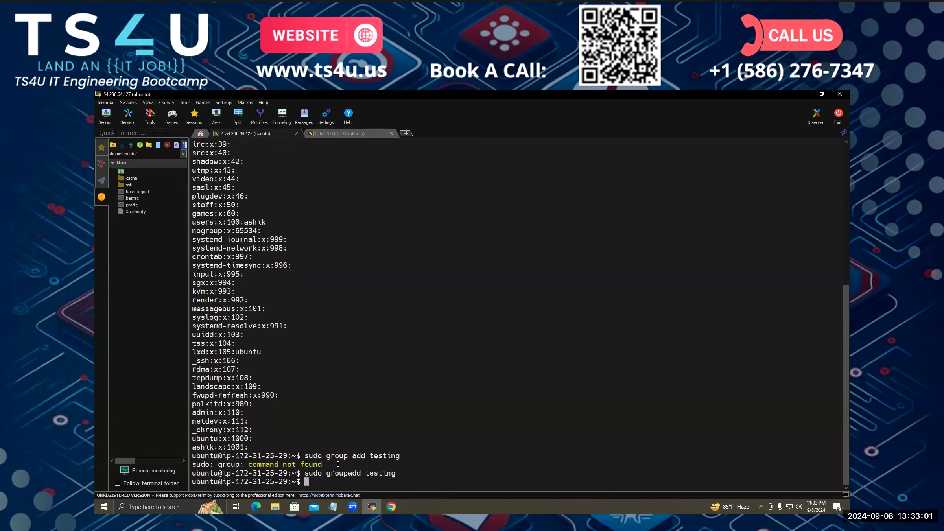
pyautogui.write('sudo groupadd testing')
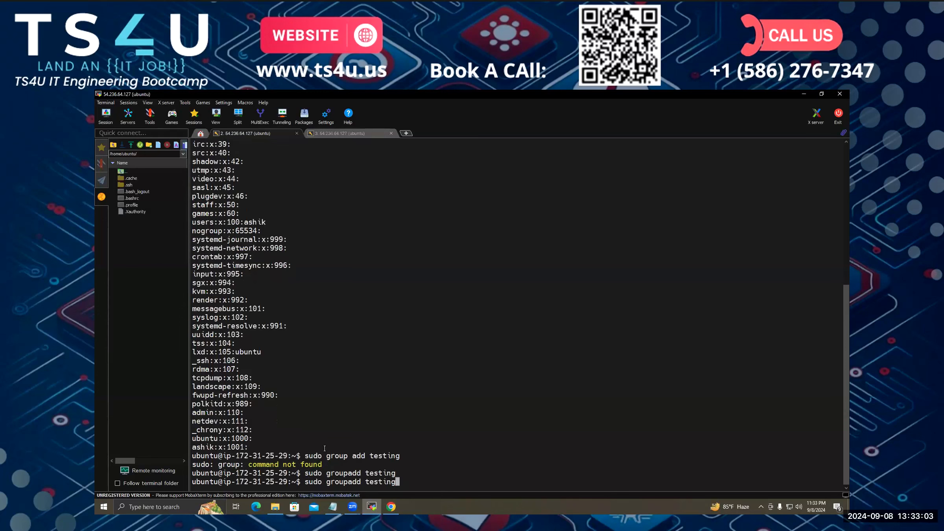
pyautogui.write('cat /etc/group')
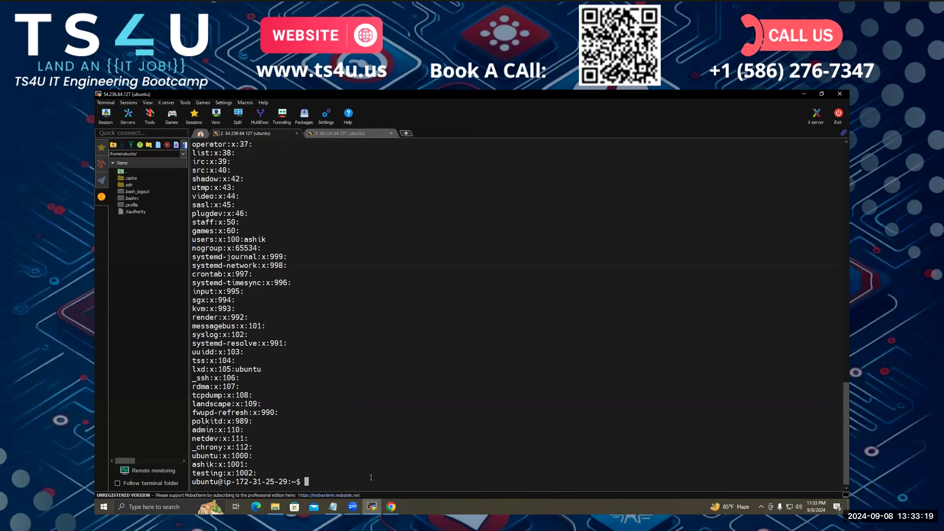
pyautogui.write('sudo us')
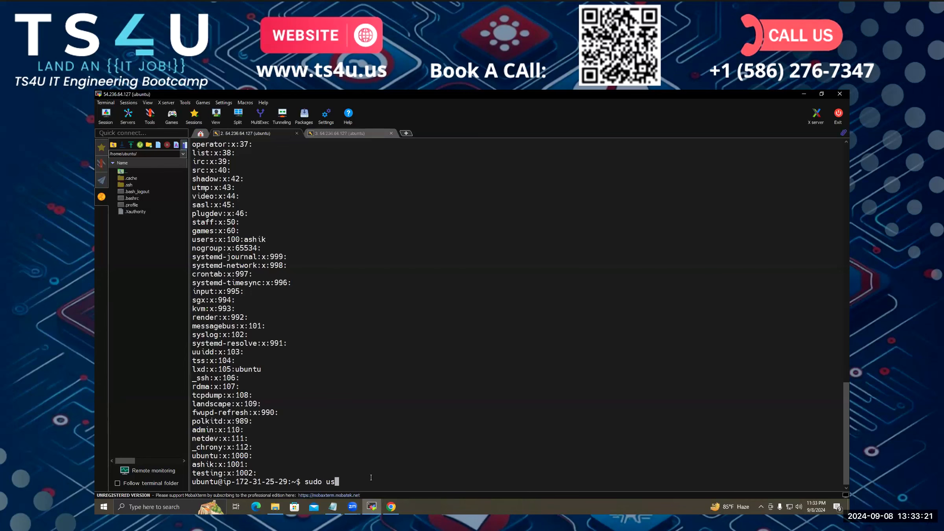
pyautogui.write('ermod')
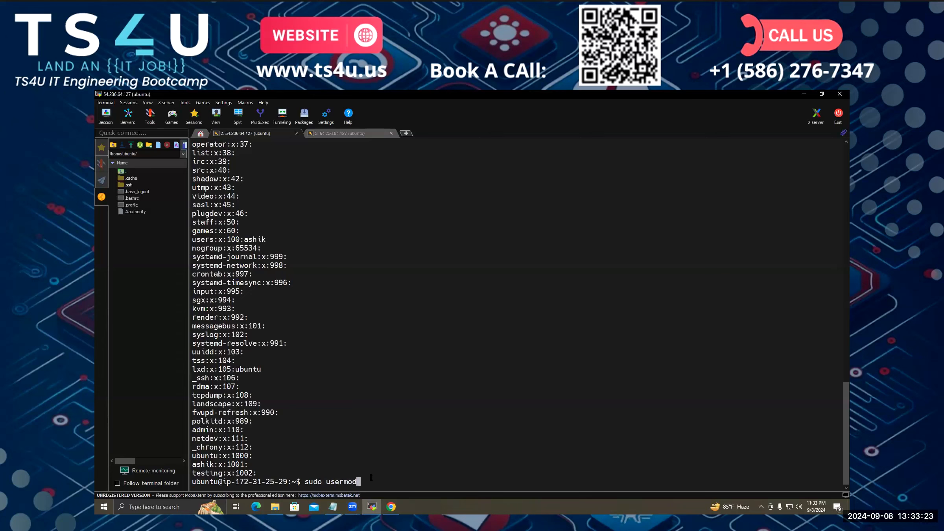
pyautogui.write('-')
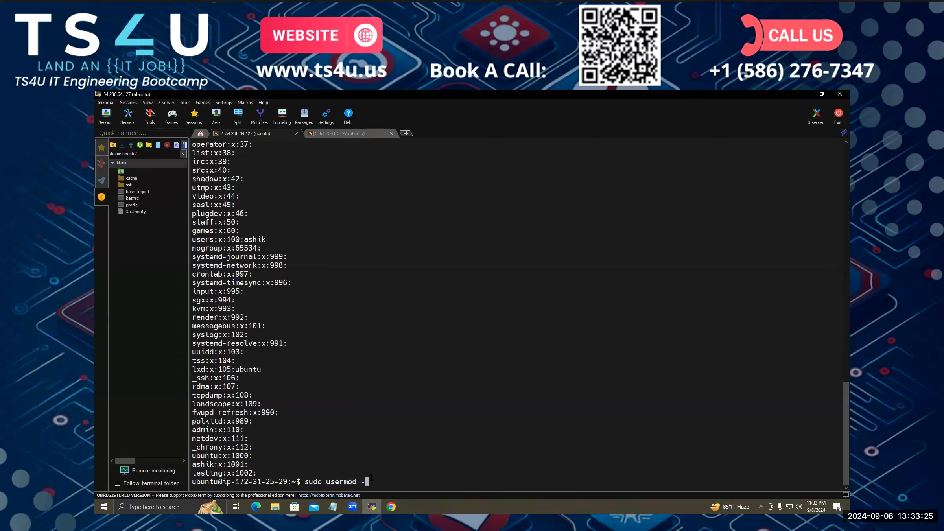
pyautogui.write('aG')
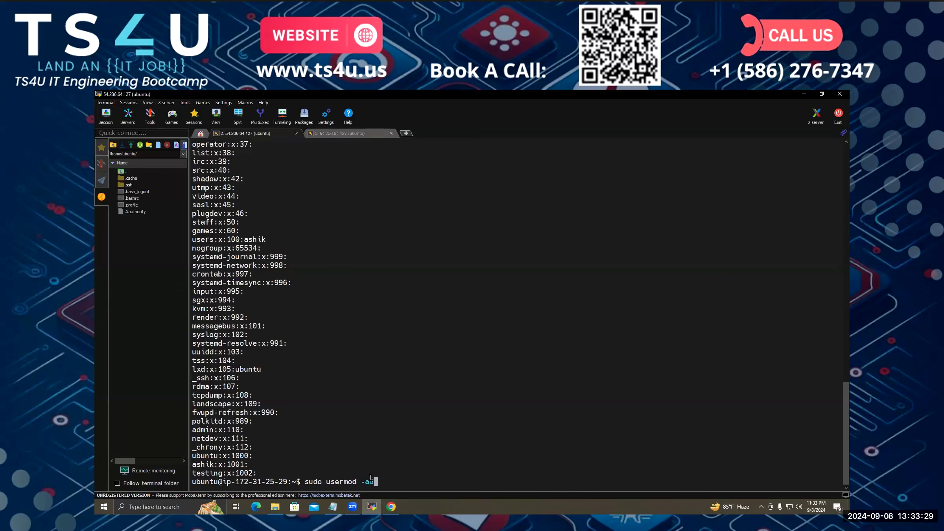
pyautogui.write('G')
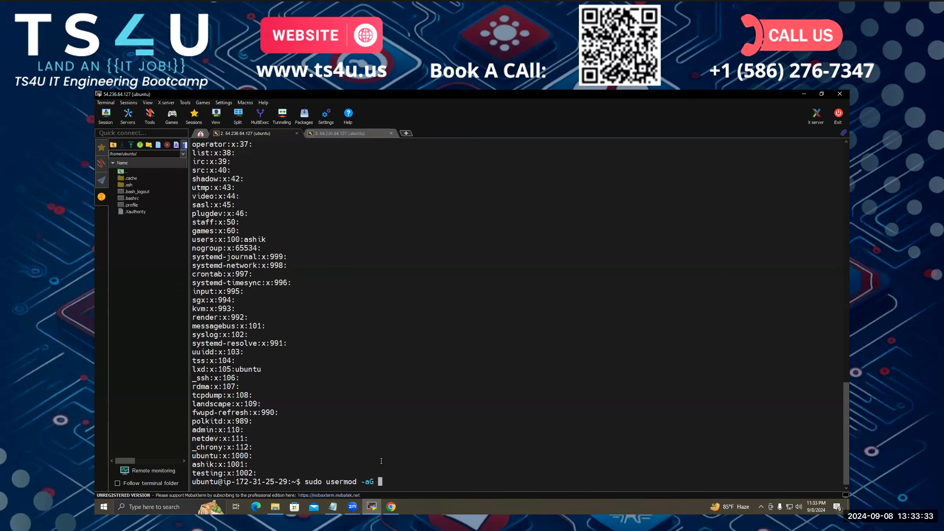
pyautogui.write('testing ashik')
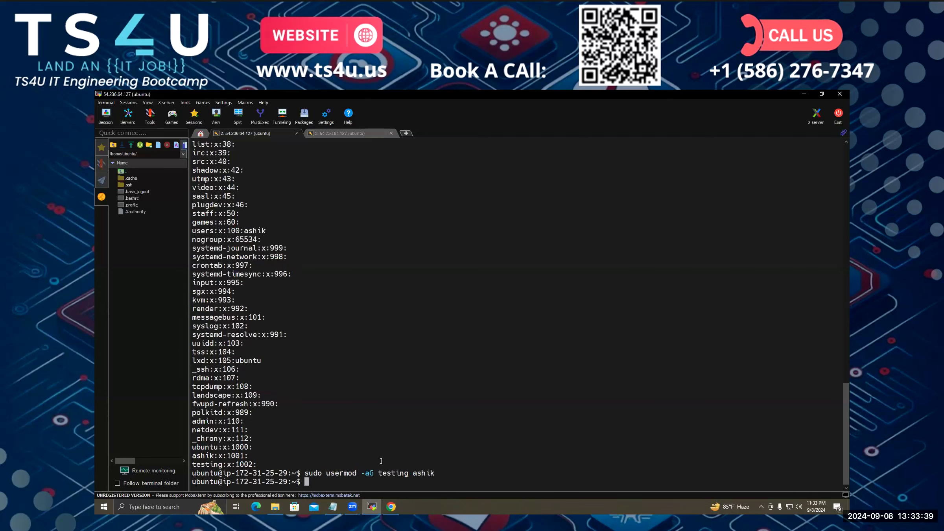
pyautogui.write('sudo usermod -aG testing ashik')
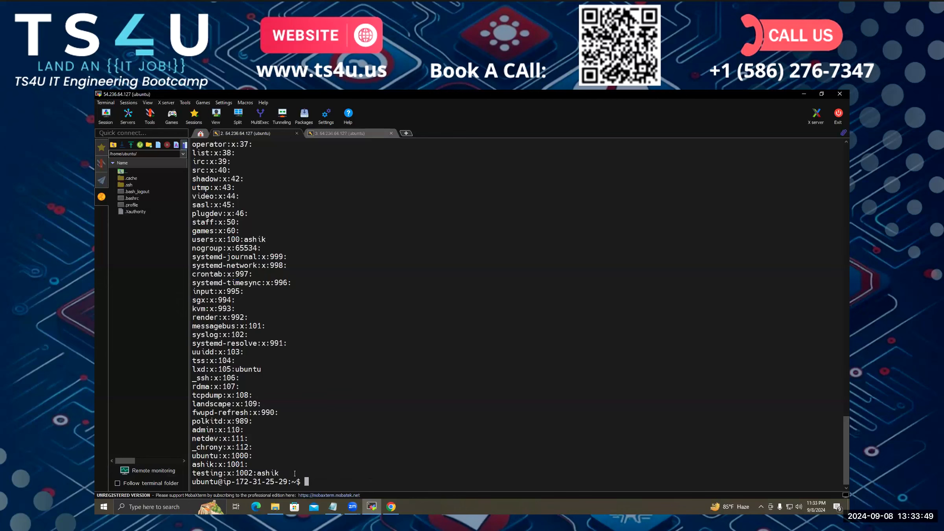
pyautogui.write('user')
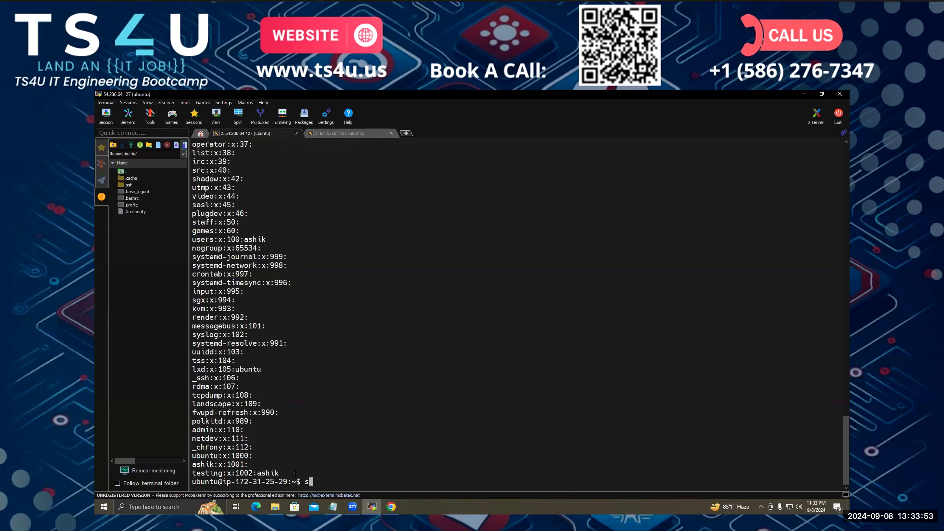
pyautogui.write('udo')
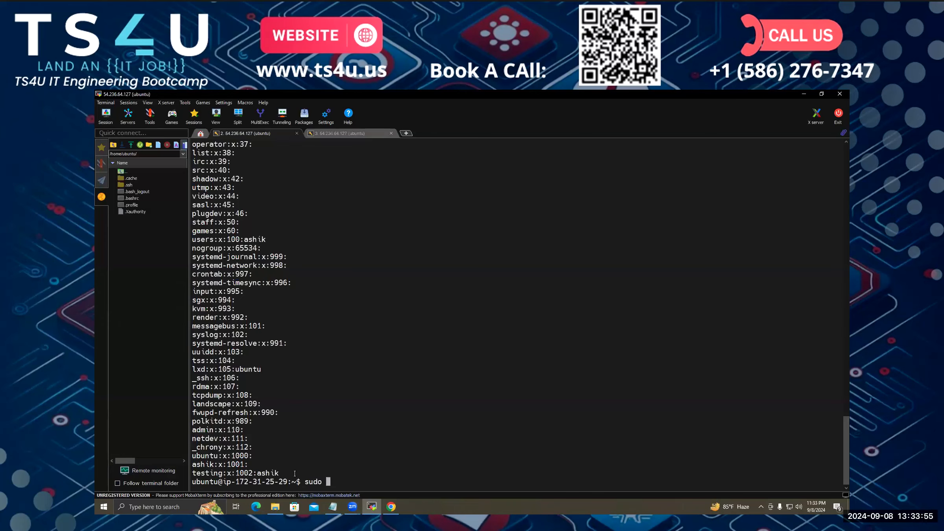
pyautogui.write('groupdel')
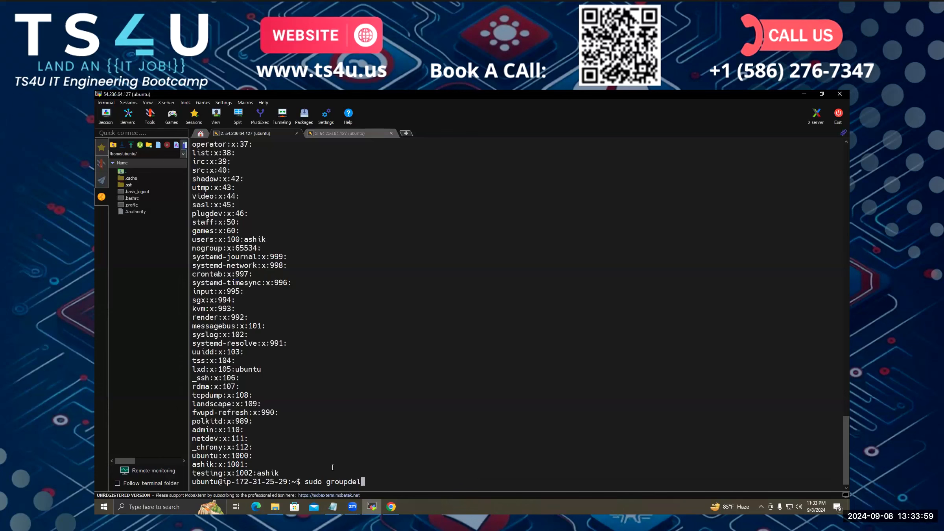
pyautogui.write('tes')
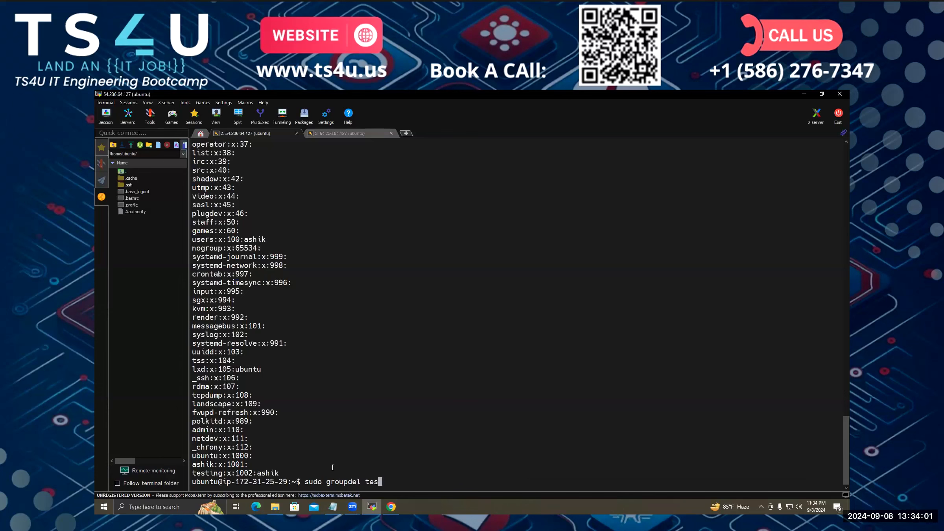
pyautogui.write('ting')
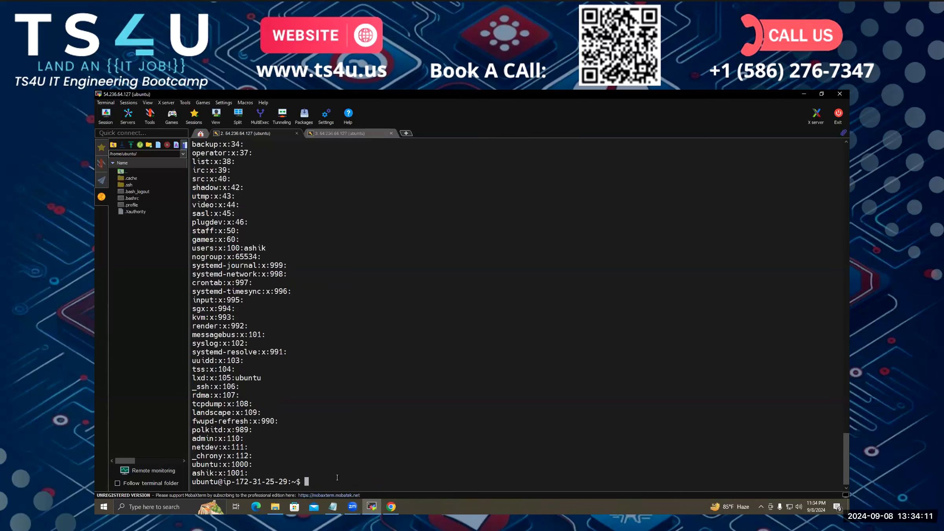
pyautogui.write('sudo')
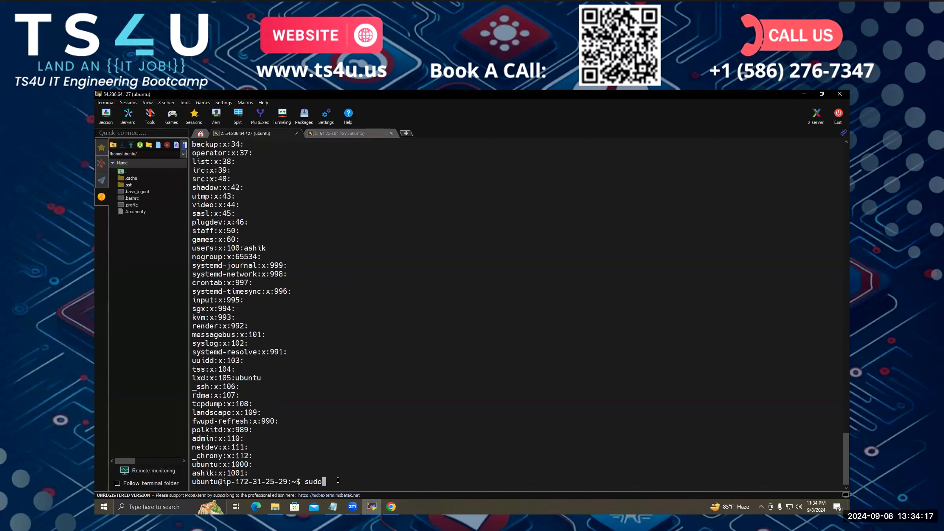
pyautogui.write('user de')
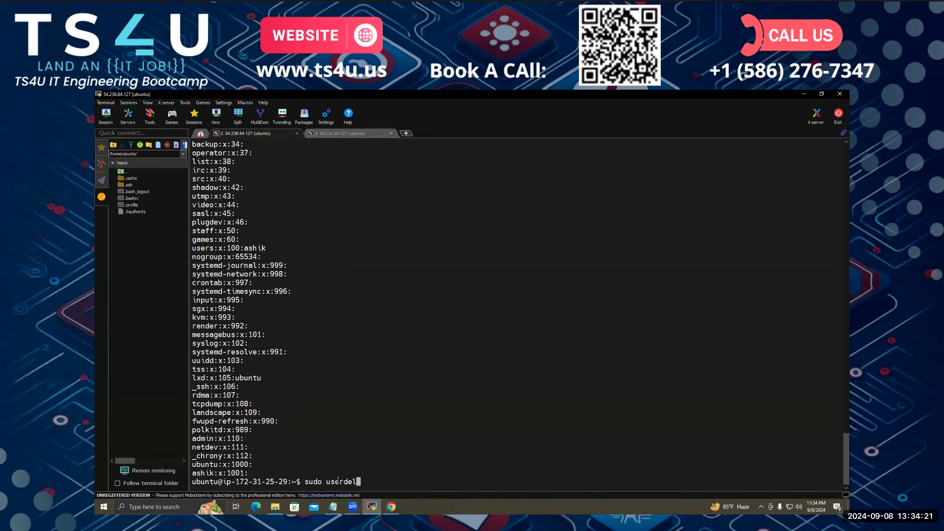
pyautogui.write('ashik')
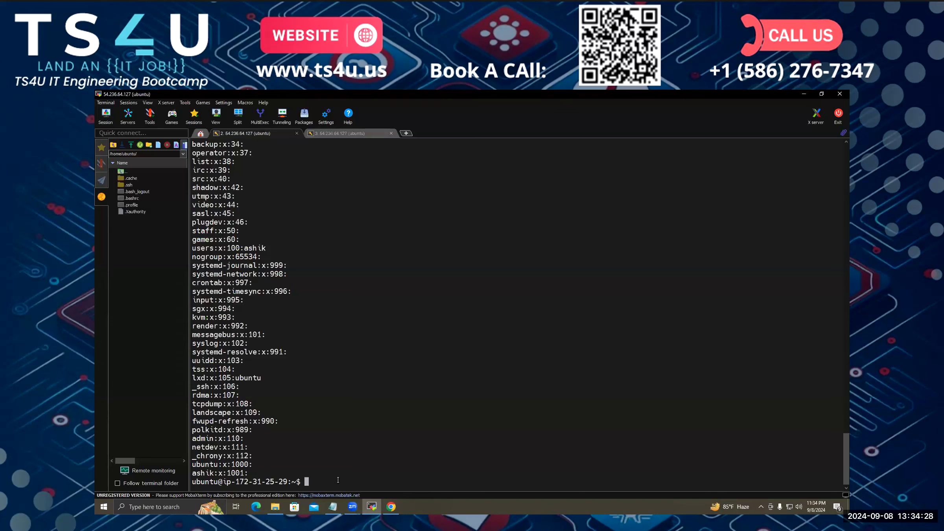
pyautogui.write('s')
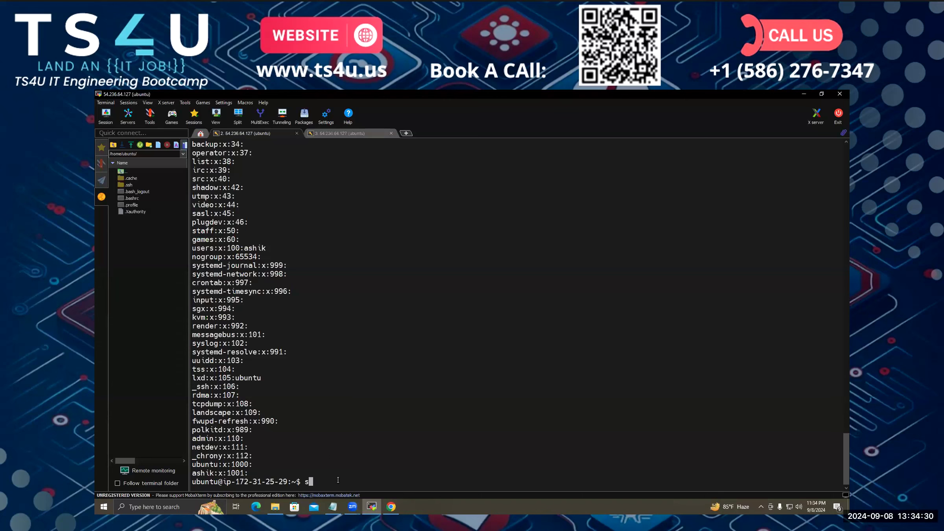
pyautogui.write('udo')
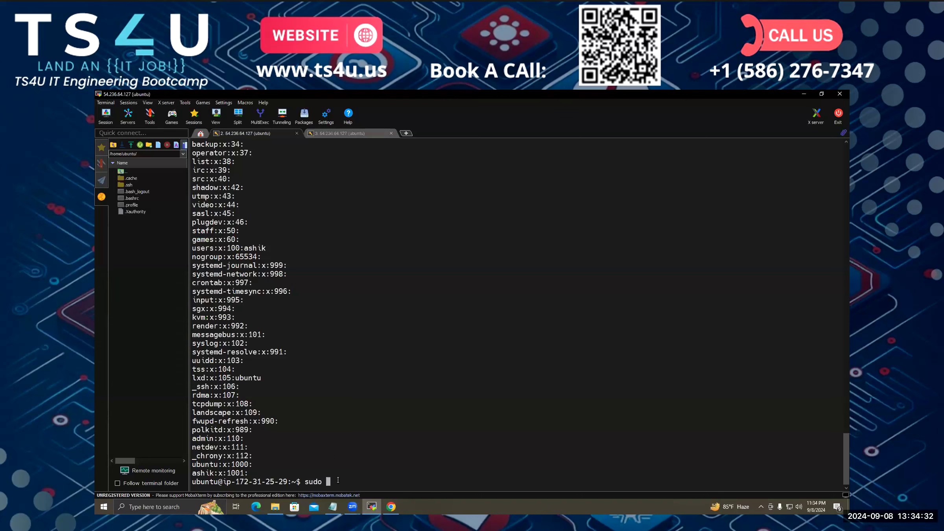
pyautogui.write('user')
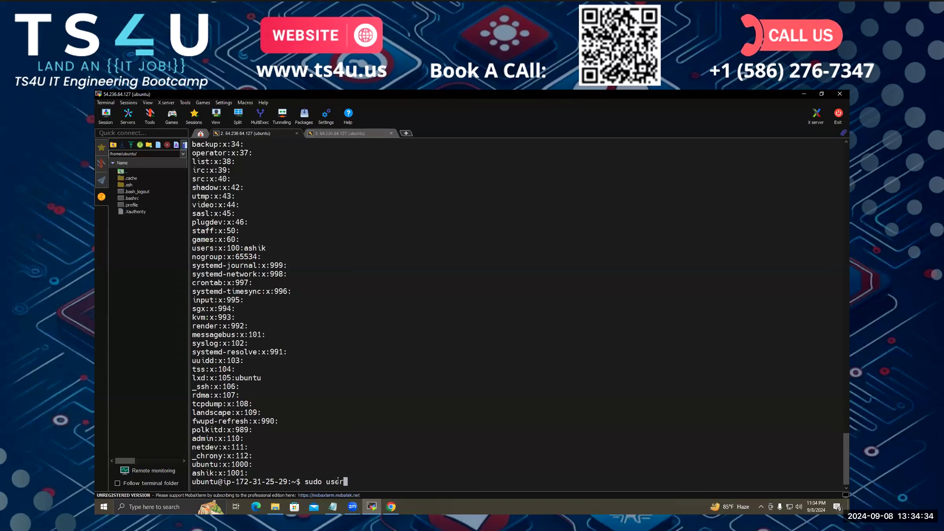
pyautogui.write('add')
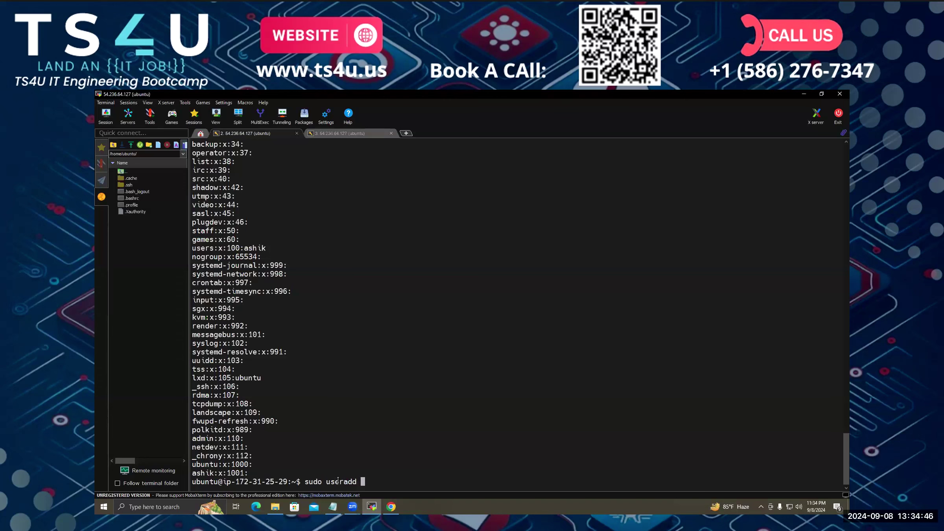
pyautogui.write('-')
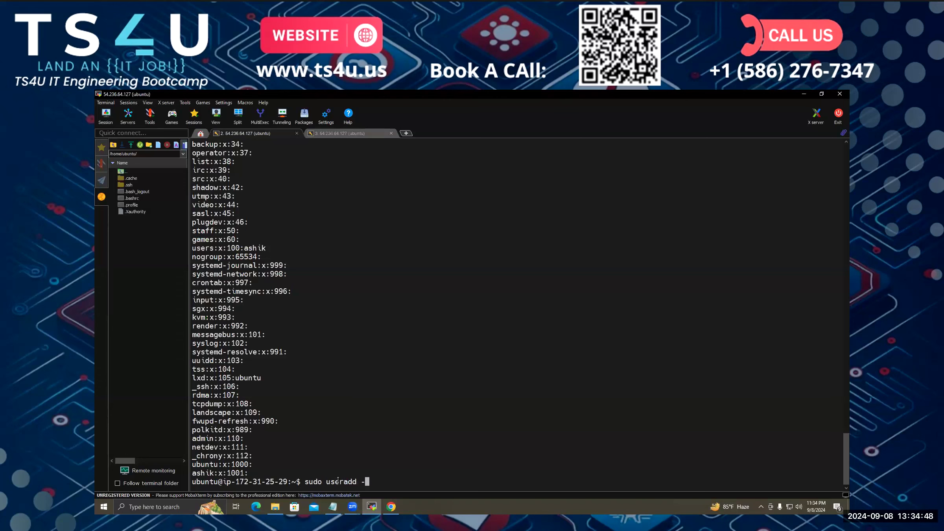
pyautogui.write('s')
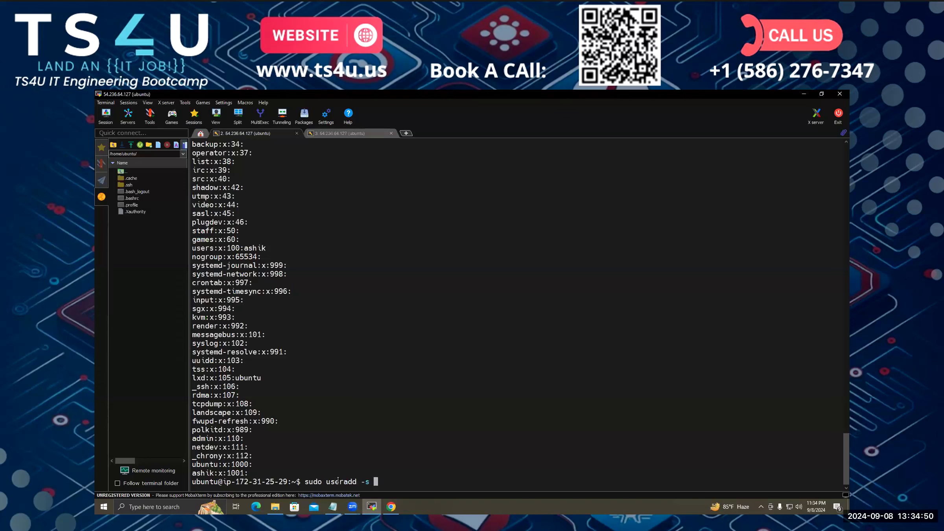
pyautogui.write('/')
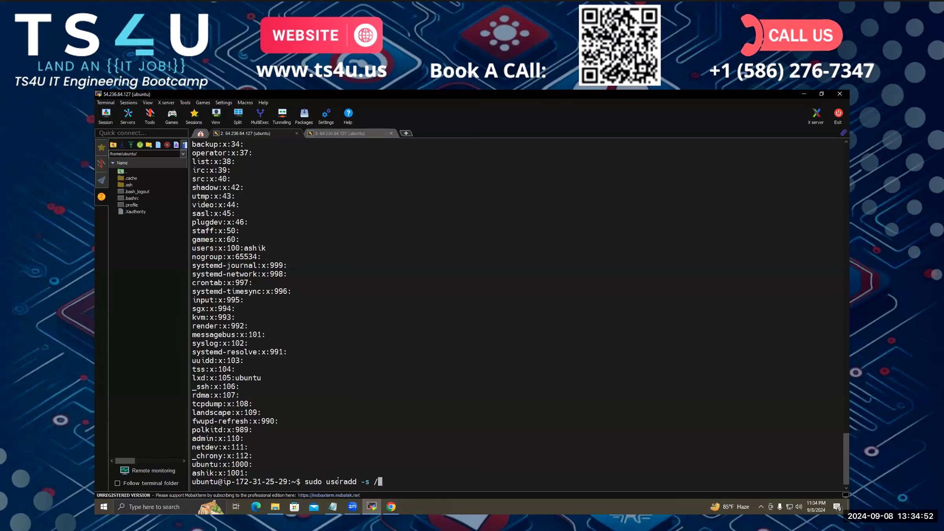
pyautogui.write('bin')
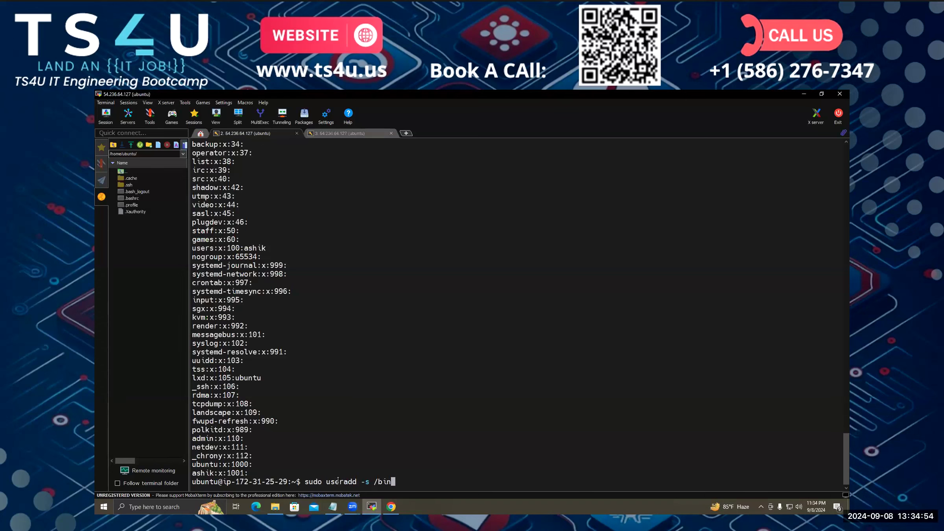
pyautogui.write('/')
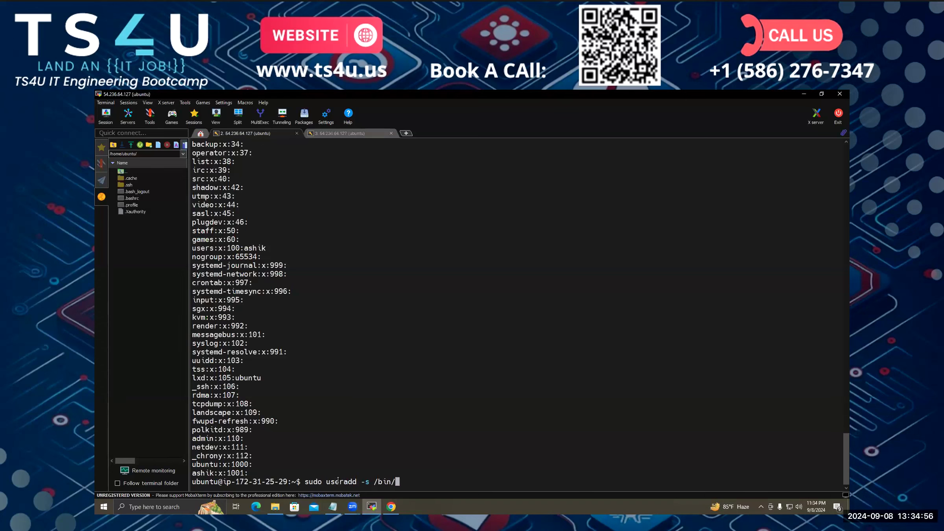
pyautogui.write('sh')
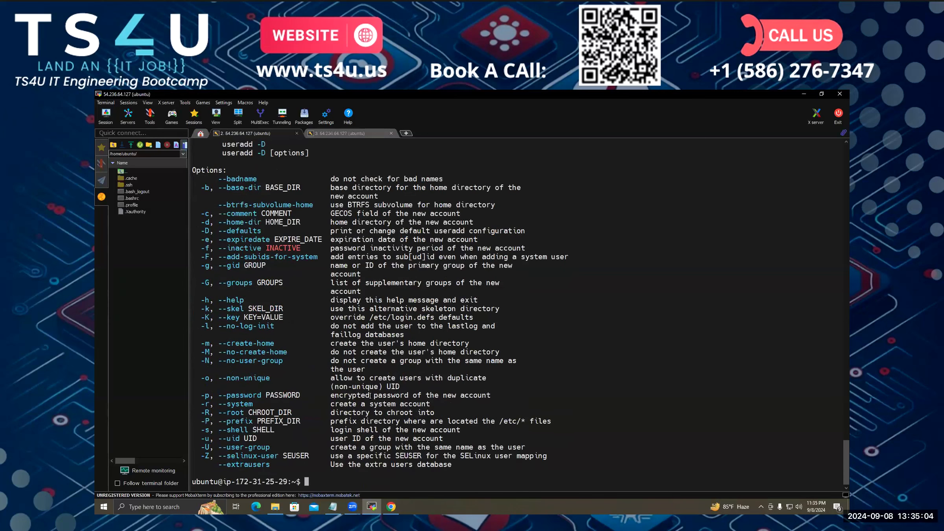
pyautogui.write('sudo useradd -s /bin/sh')
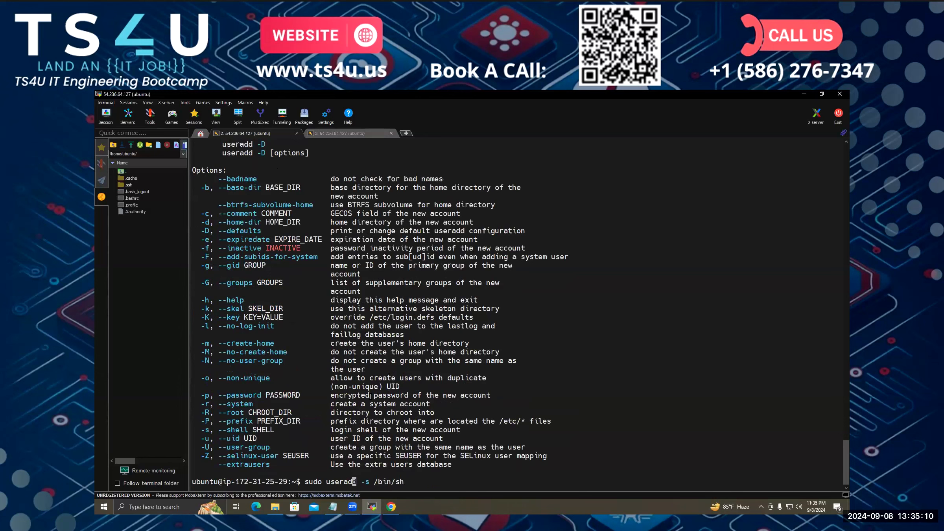
pyautogui.write('test')
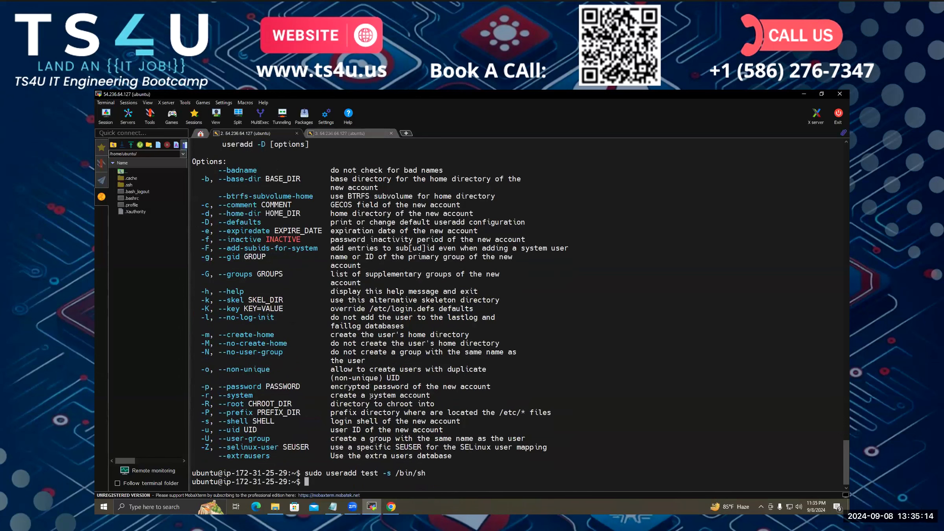
pyautogui.write('cat')
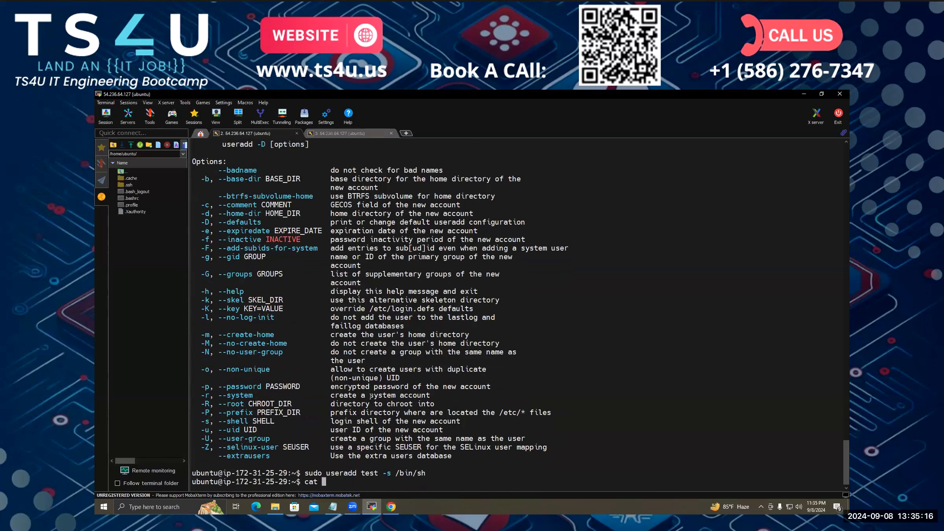
pyautogui.write('e')
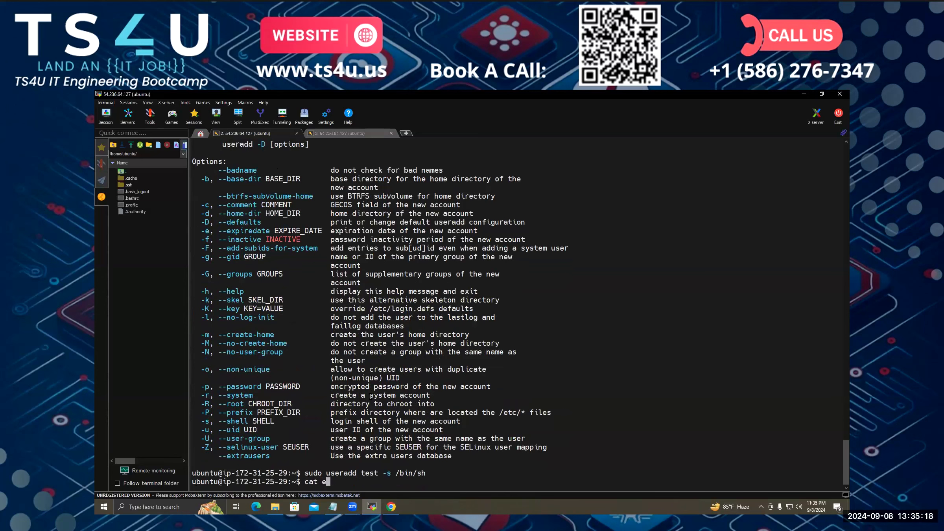
pyautogui.write('/etc/pa')
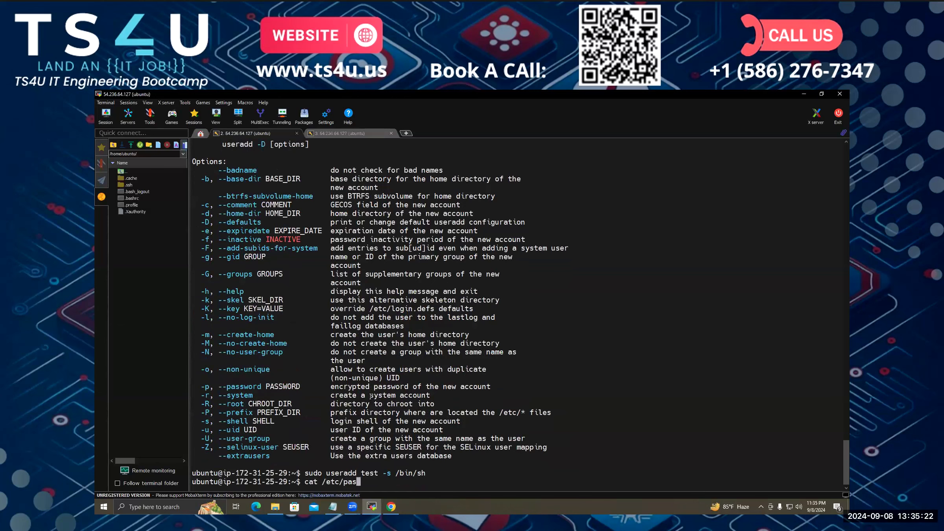
pyautogui.write('swd')
pyautogui.write('usedr')
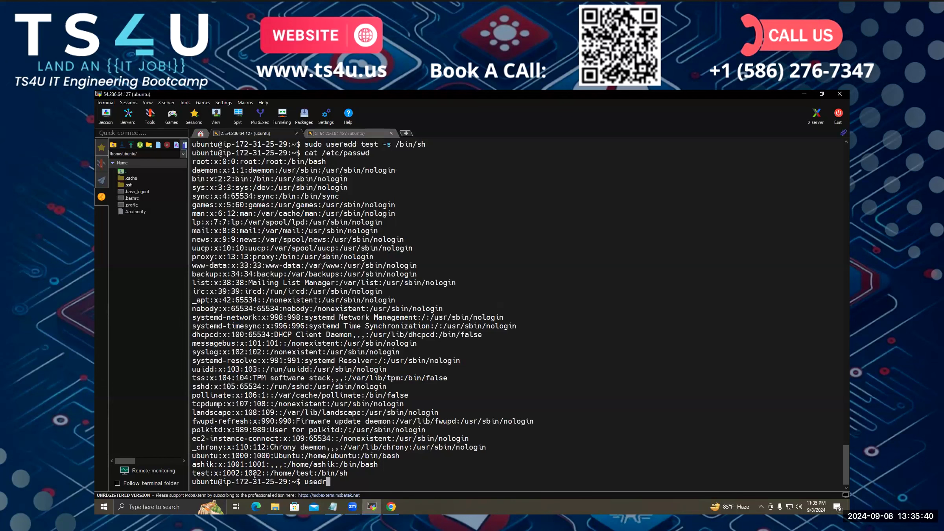
pyautogui.write('sudo')
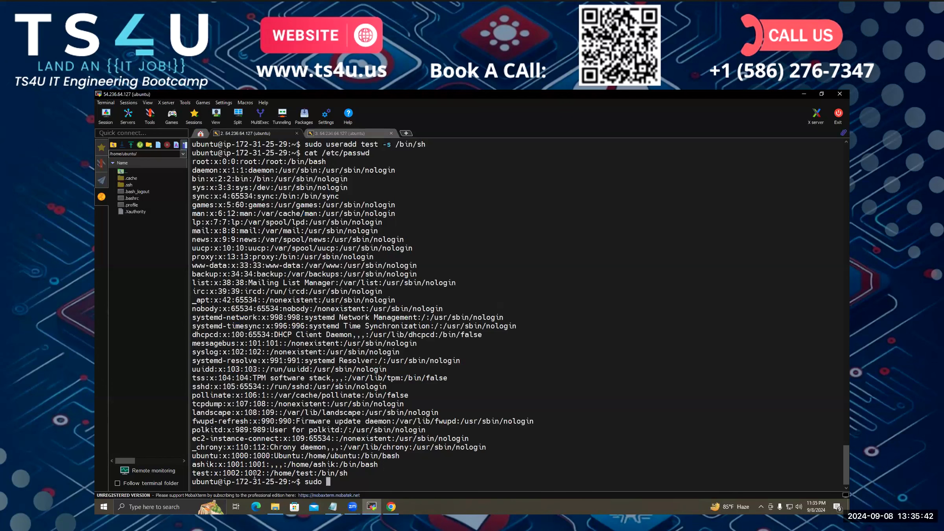
pyautogui.write('userdel')
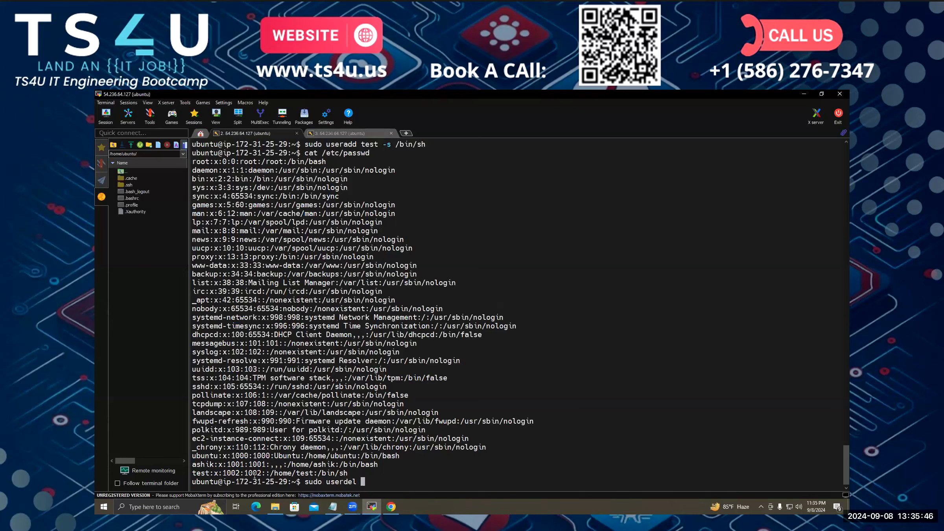
pyautogui.write('test')
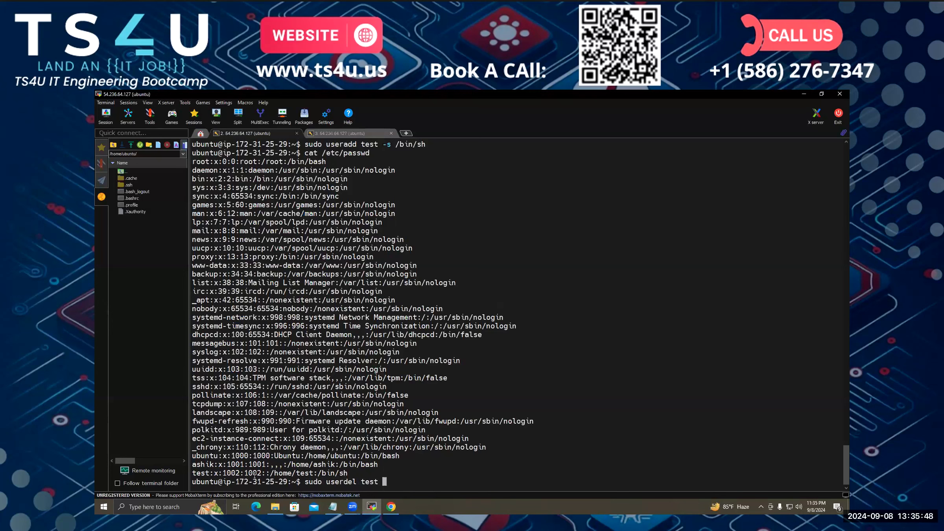